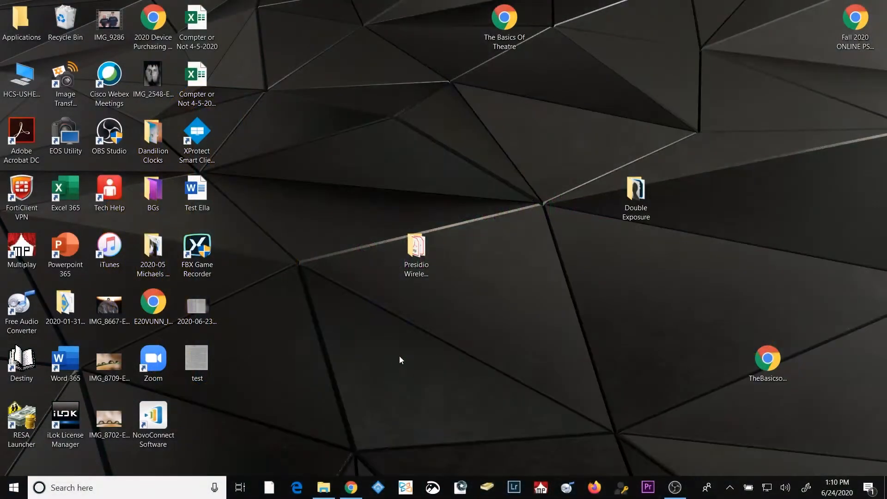
mouse_move(129, 397)
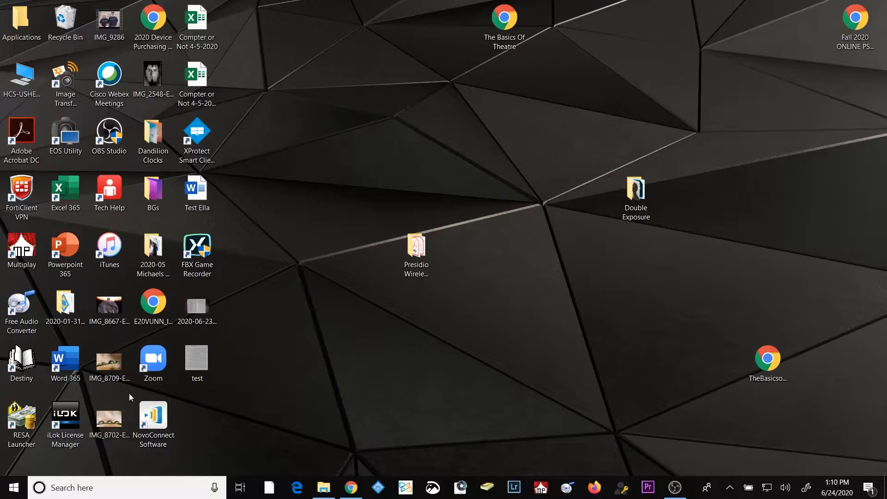
mouse_move(12, 487)
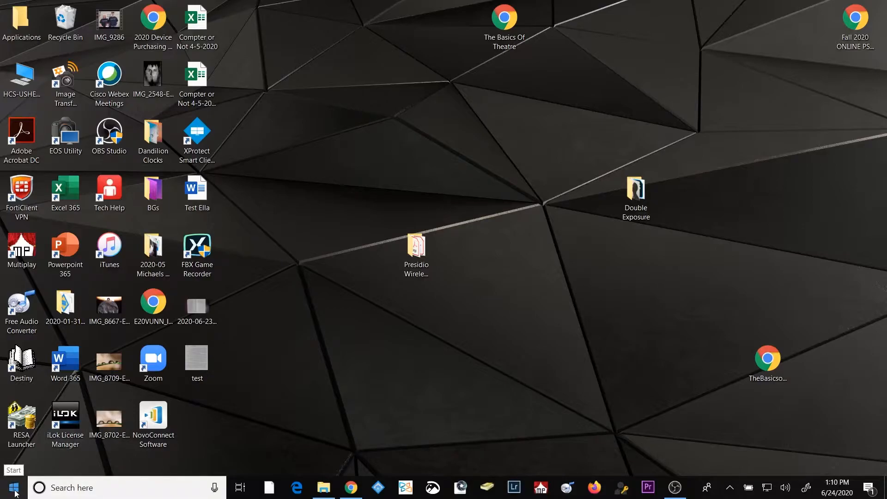
Scroll through the Start menu's installed apps list, then close it.
left_click(14, 487)
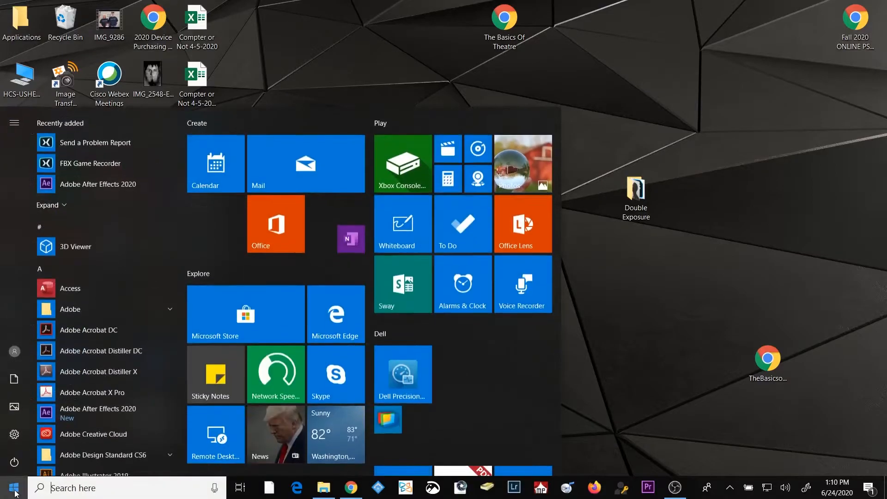
scroll("down", 3)
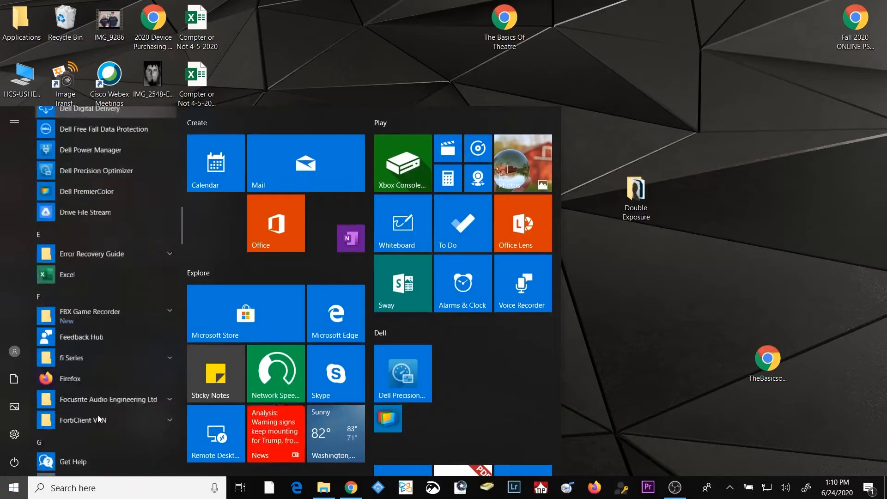
scroll("down", 3)
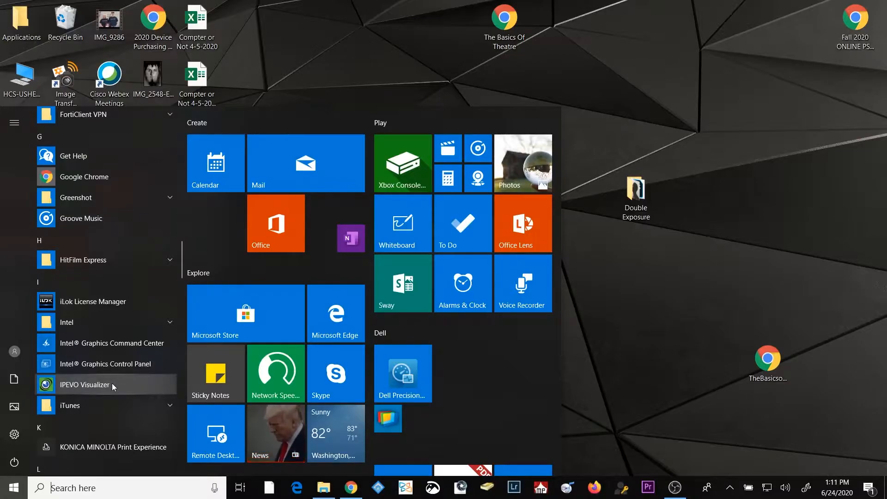
left_click(11, 487)
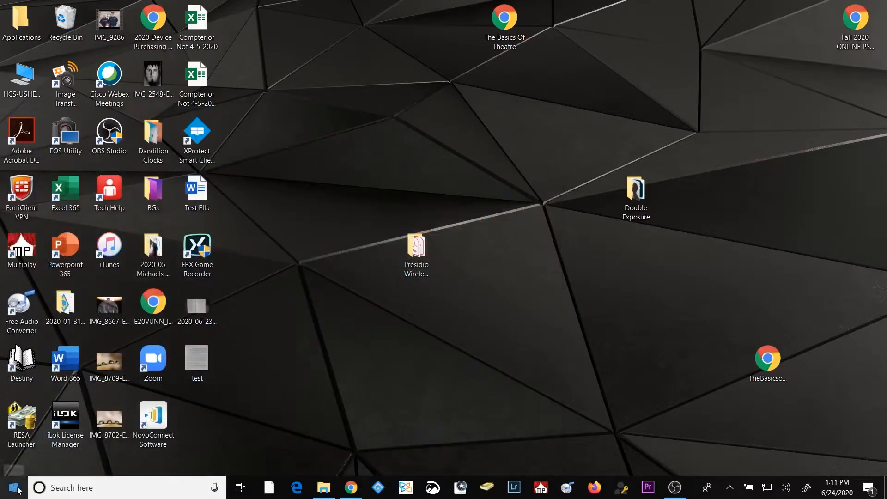
Search the Start menu for 'ipevo' and close the visualizer window that opens.
left_click(12, 487)
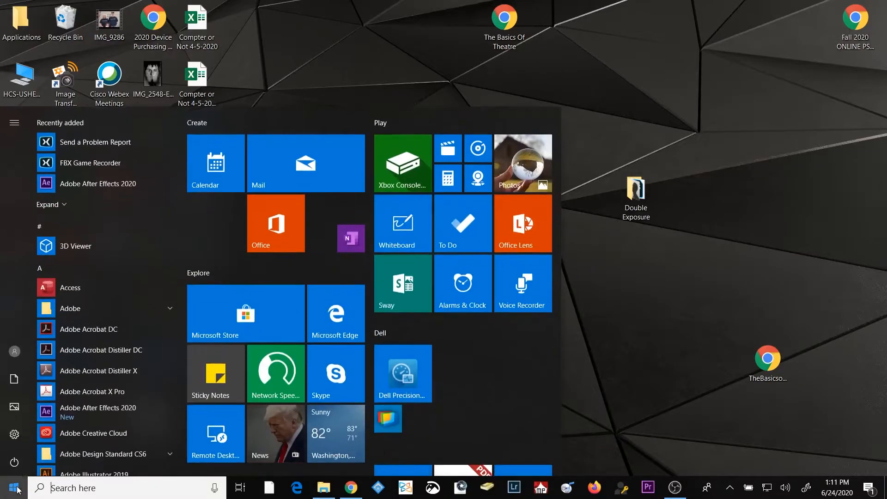
type("ipe")
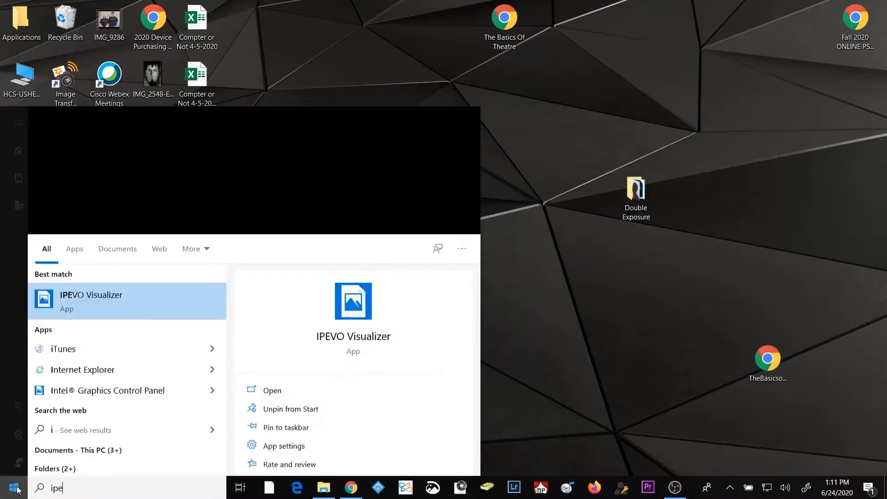
type("vo")
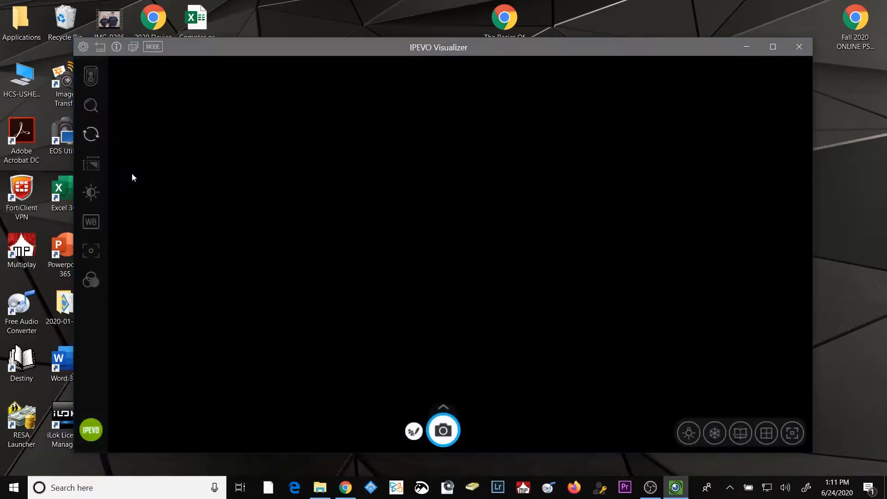
left_click(11, 487)
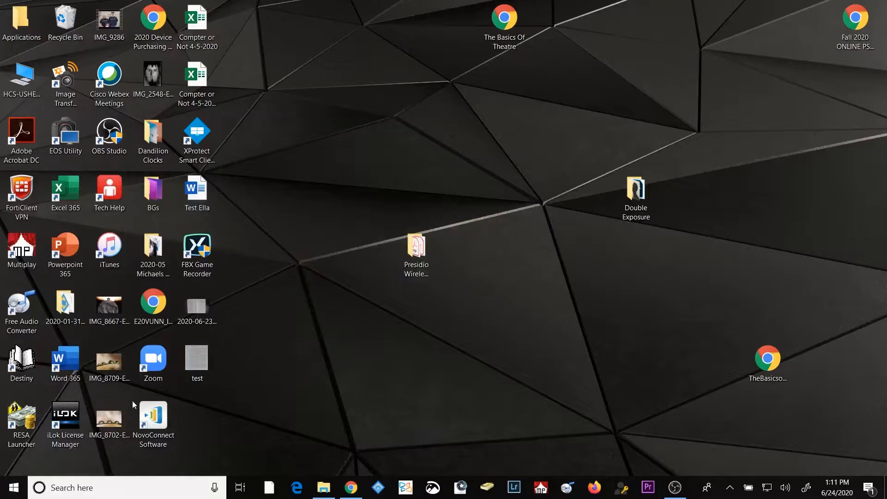
mouse_move(10, 487)
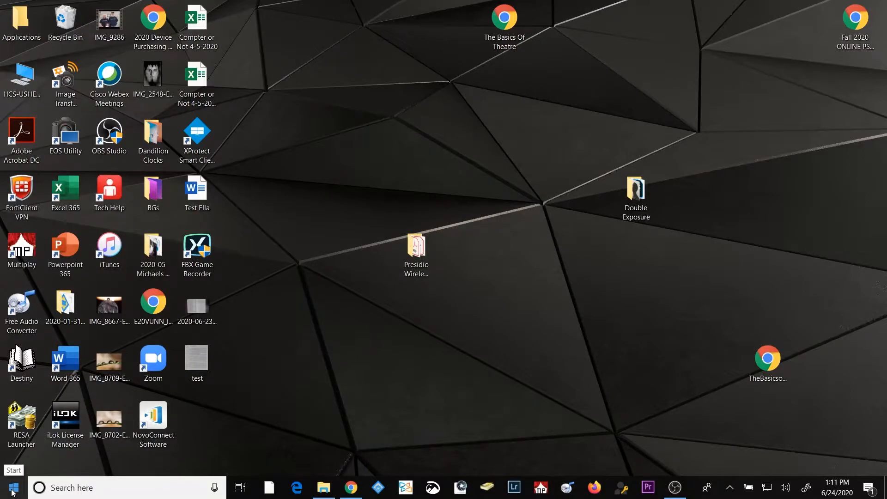
Find IPEVO Visualizer in the Start menu app list and bring up its extra options.
left_click(10, 487)
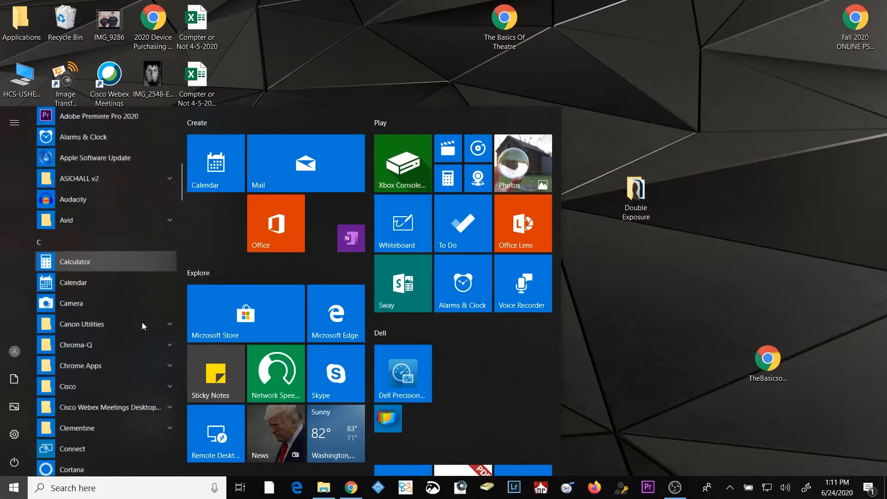
scroll("down", 3)
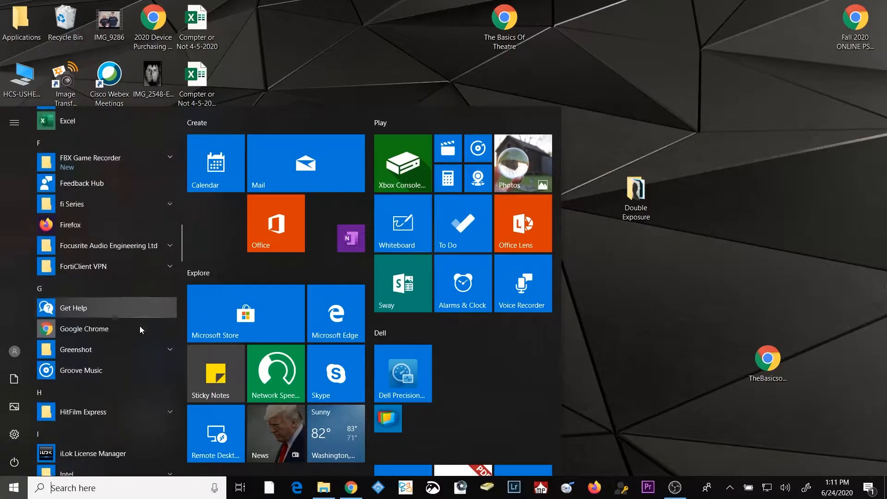
scroll("down", 3)
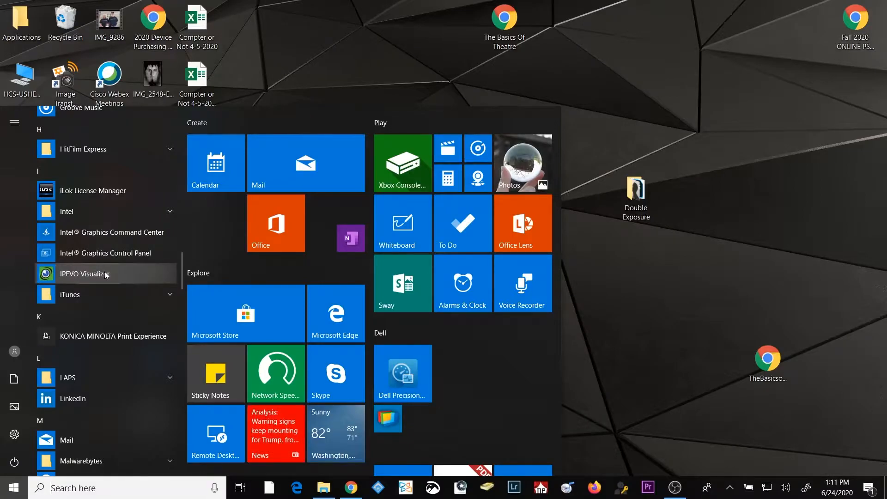
right_click(93, 274)
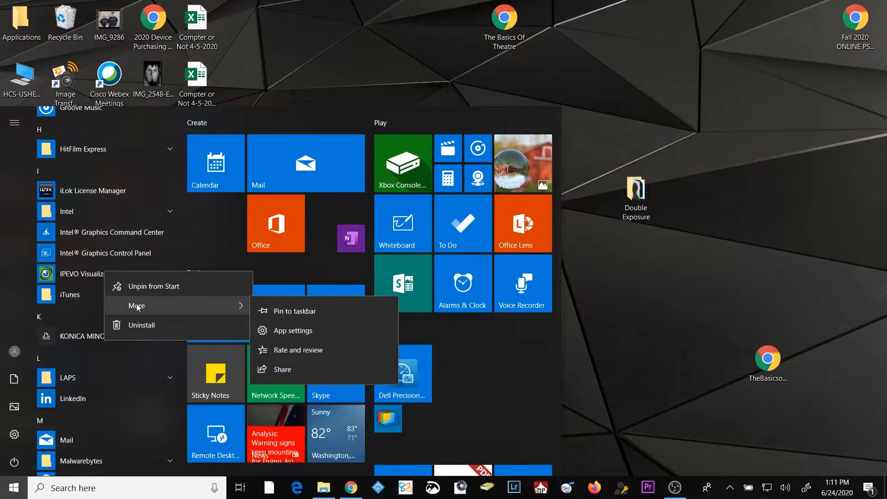
mouse_move(294, 310)
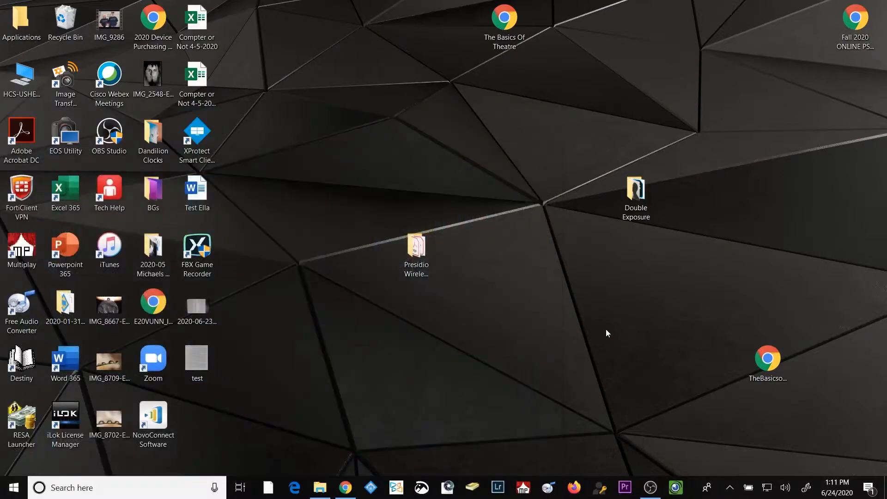
mouse_move(676, 487)
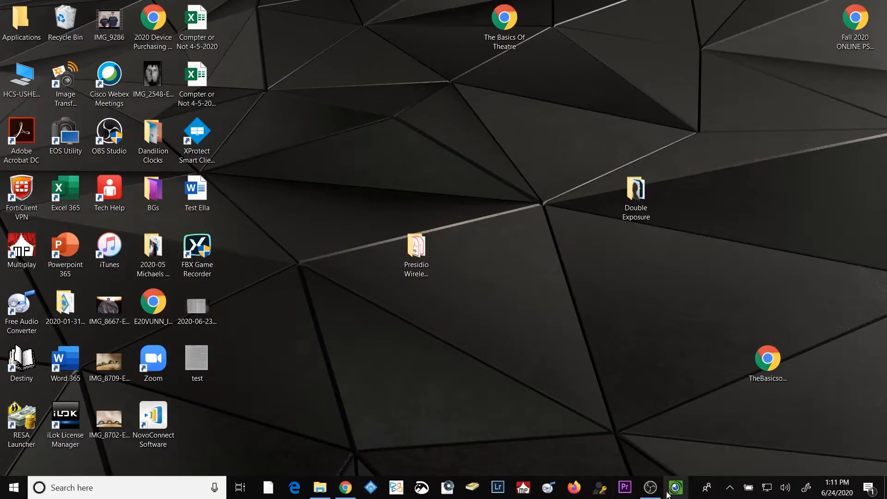
mouse_move(675, 487)
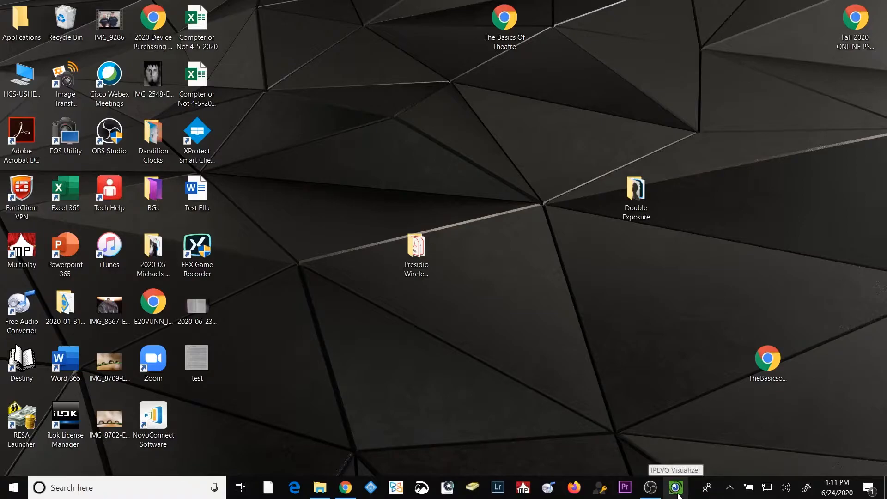
Launch IPEVO Visualizer from the taskbar and switch to the VZ-R #1 camera.
left_click(676, 487)
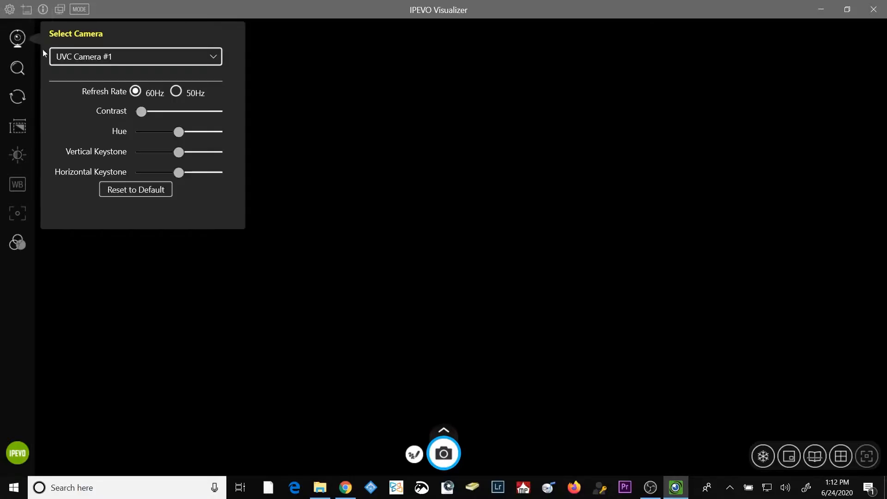
left_click(212, 56)
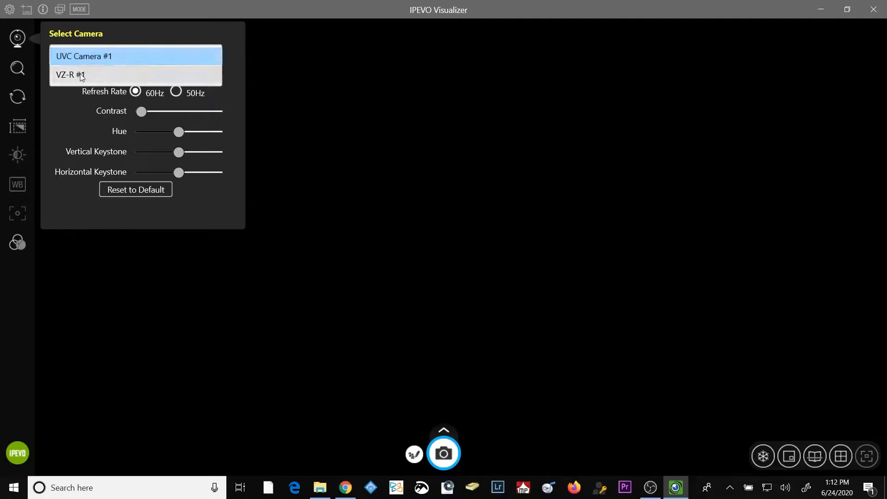
left_click(79, 75)
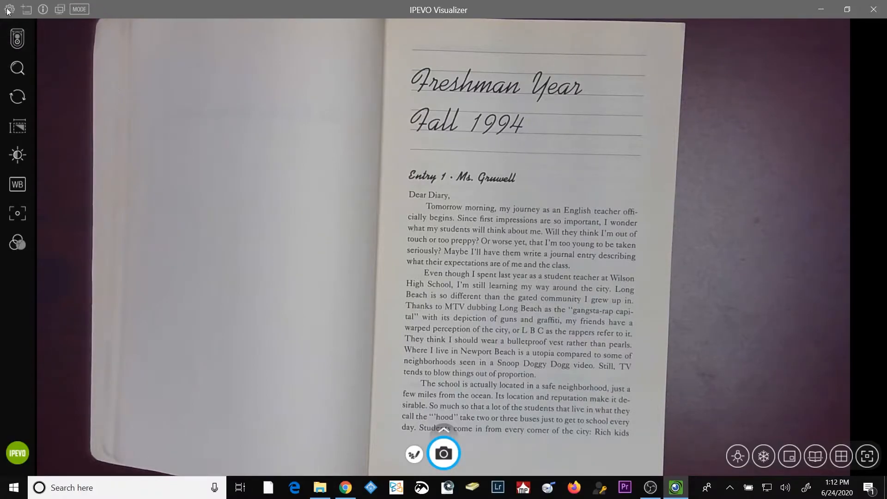
mouse_move(7, 10)
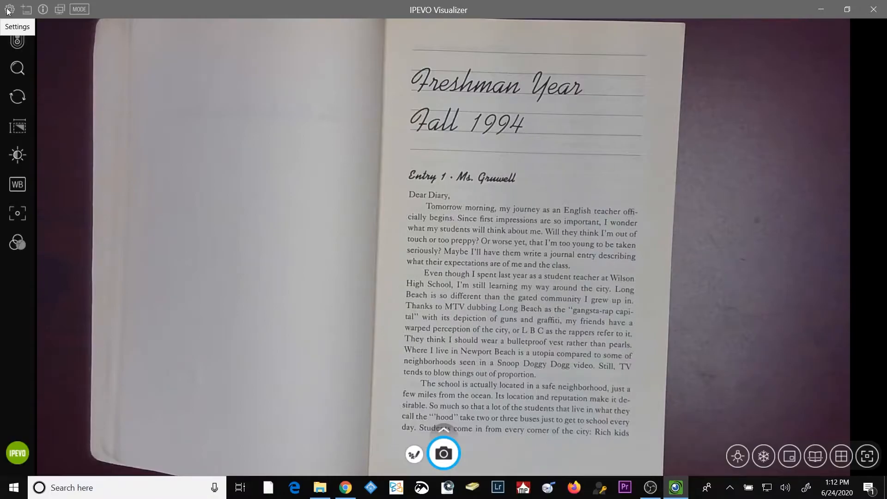
mouse_move(8, 10)
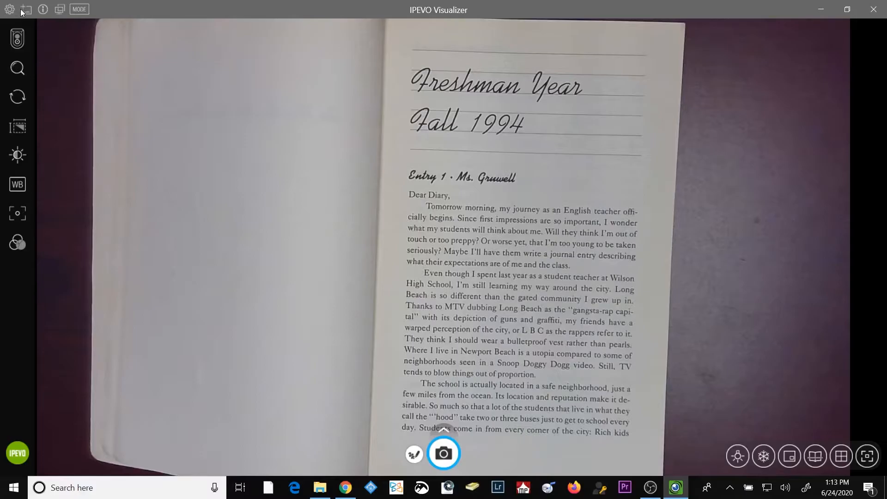
mouse_move(27, 10)
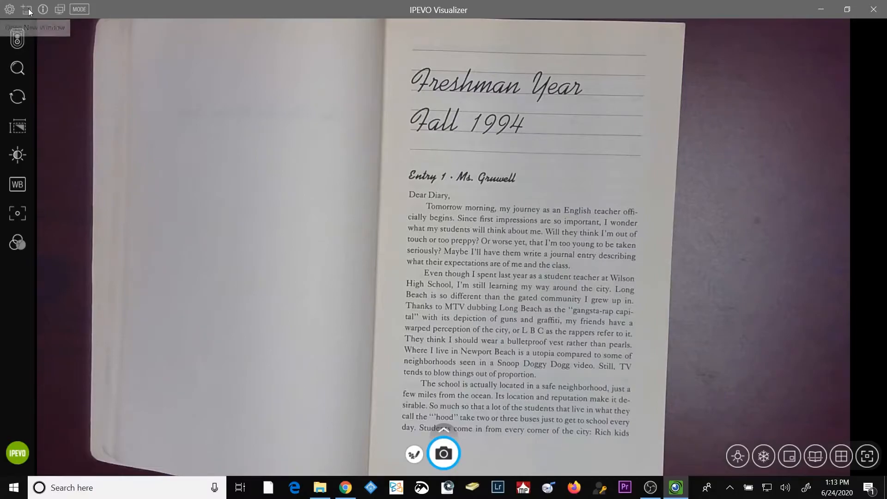
left_click(27, 9)
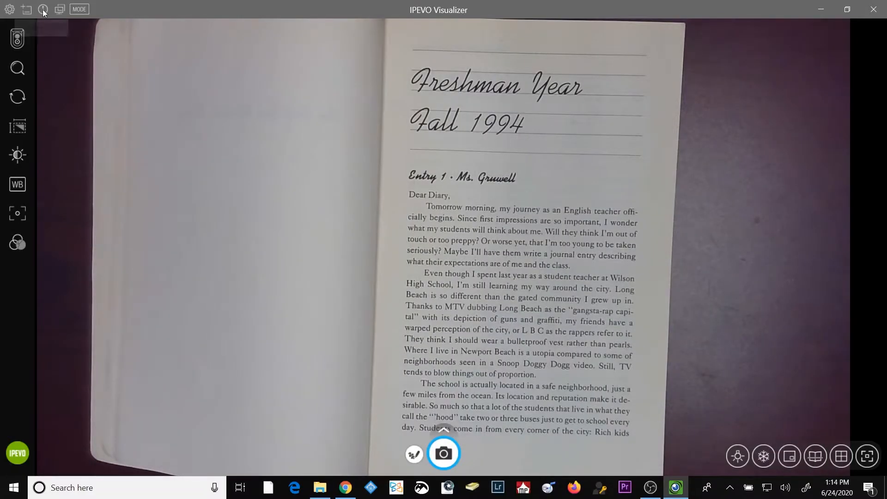
left_click(43, 10)
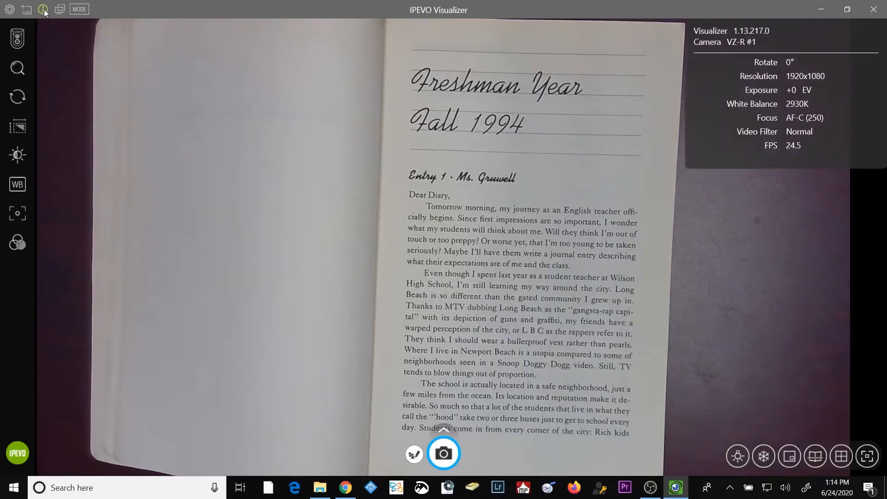
mouse_move(864, 73)
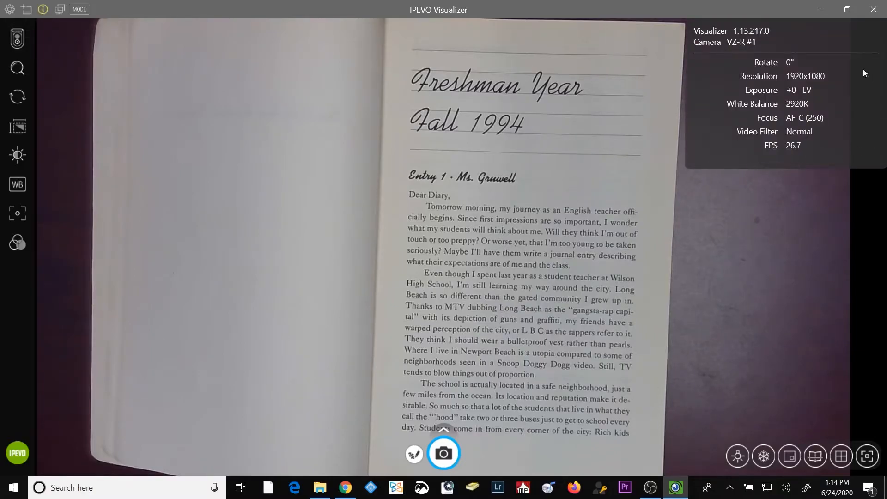
mouse_move(814, 39)
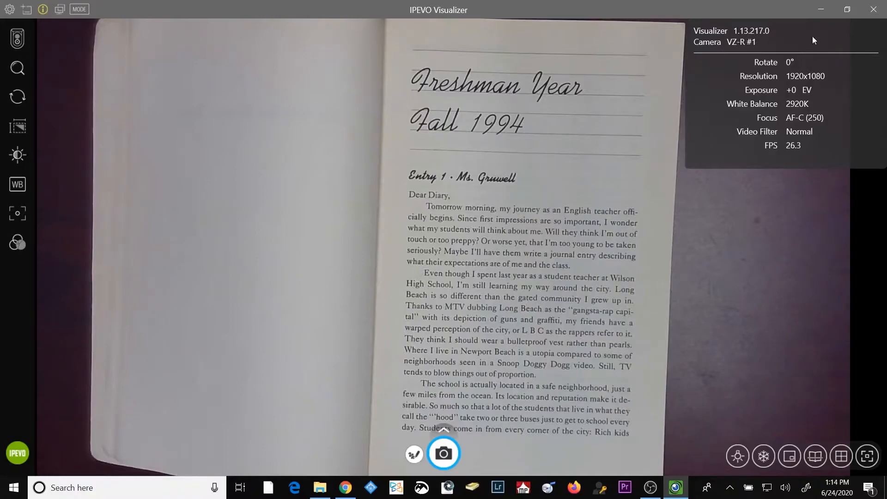
mouse_move(819, 134)
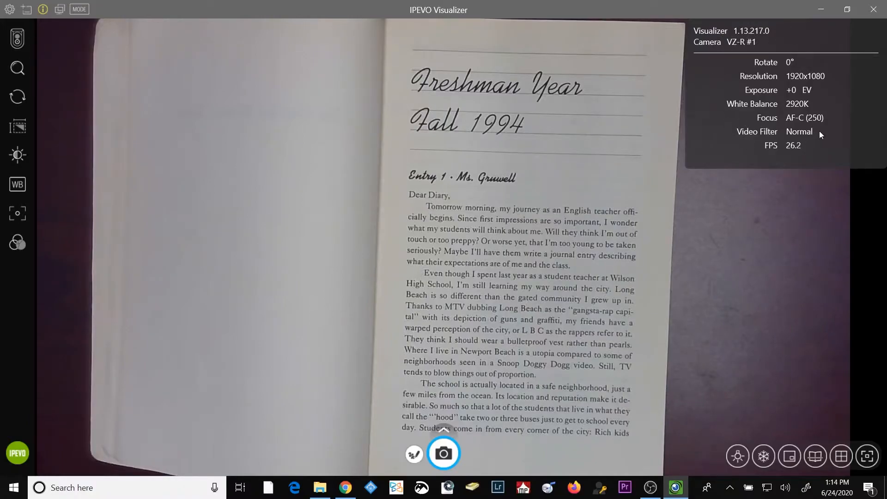
mouse_move(484, 55)
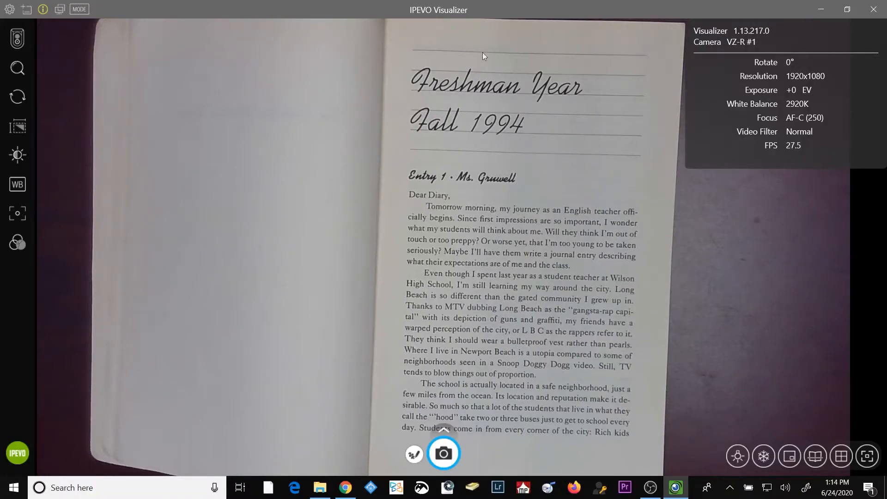
mouse_move(61, 10)
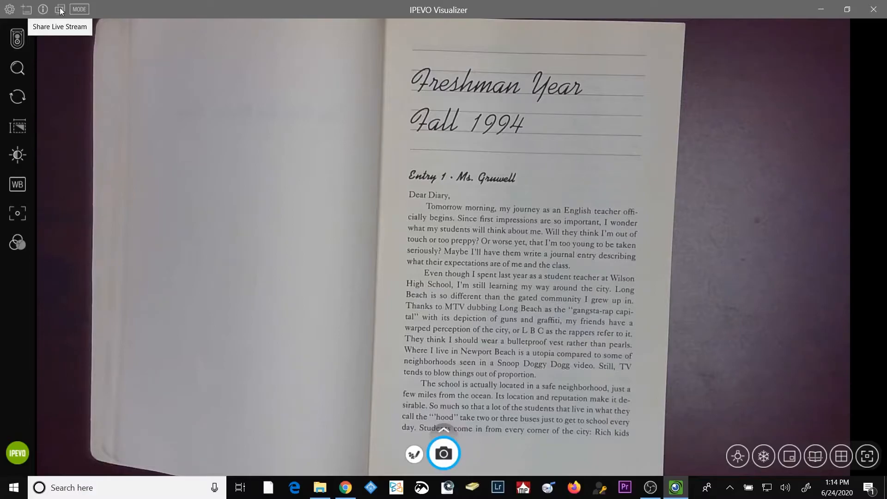
mouse_move(65, 11)
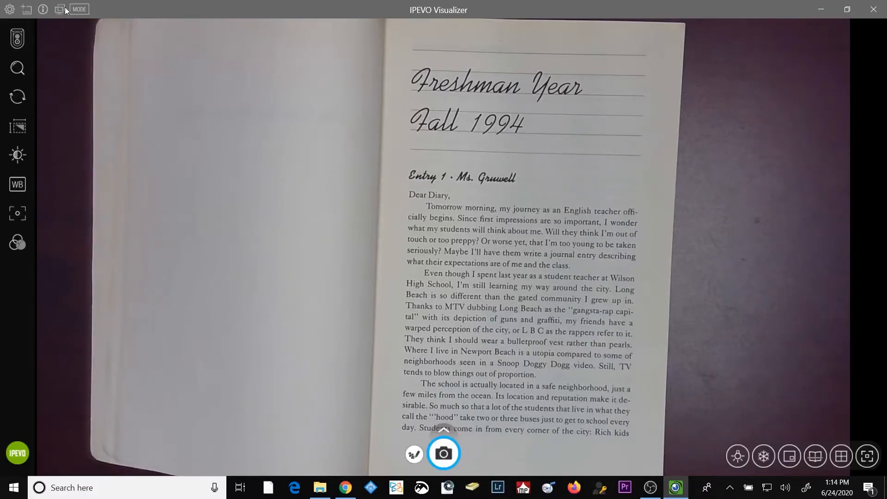
mouse_move(79, 9)
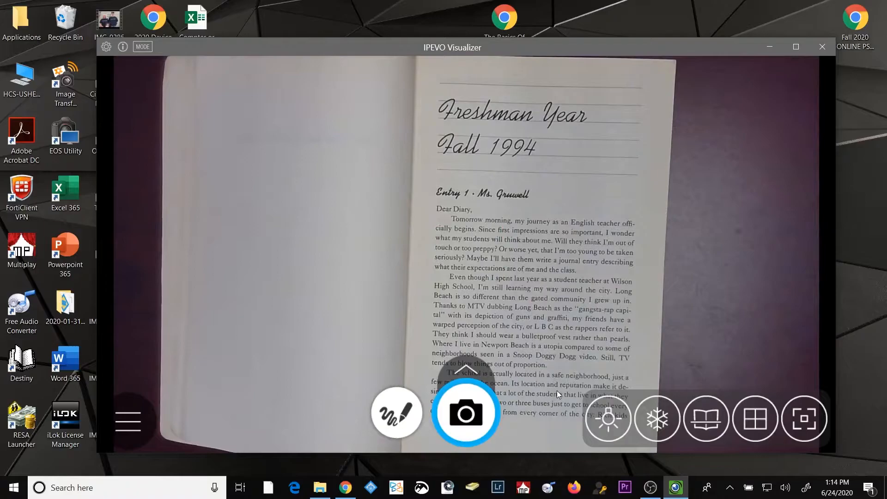
mouse_move(162, 67)
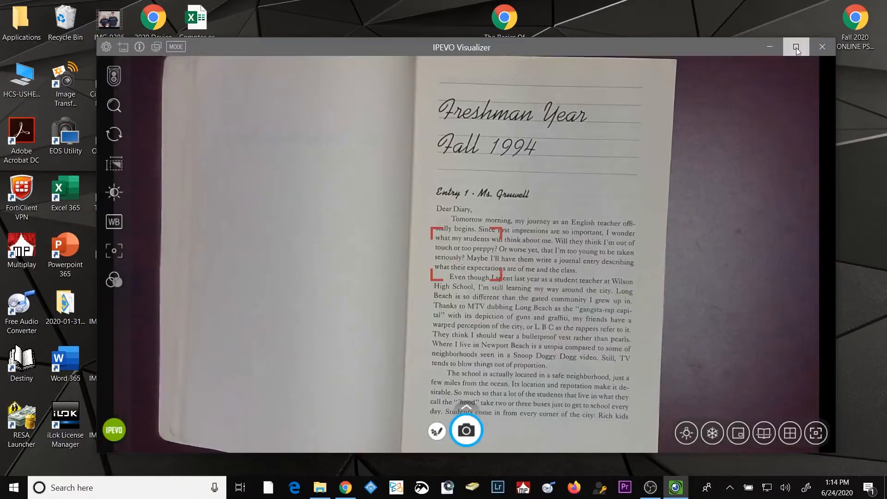
left_click(796, 47)
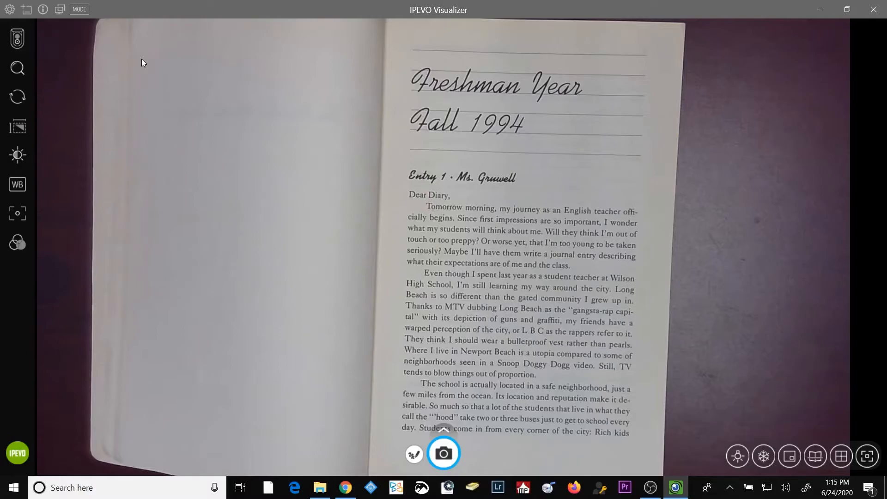
mouse_move(9, 11)
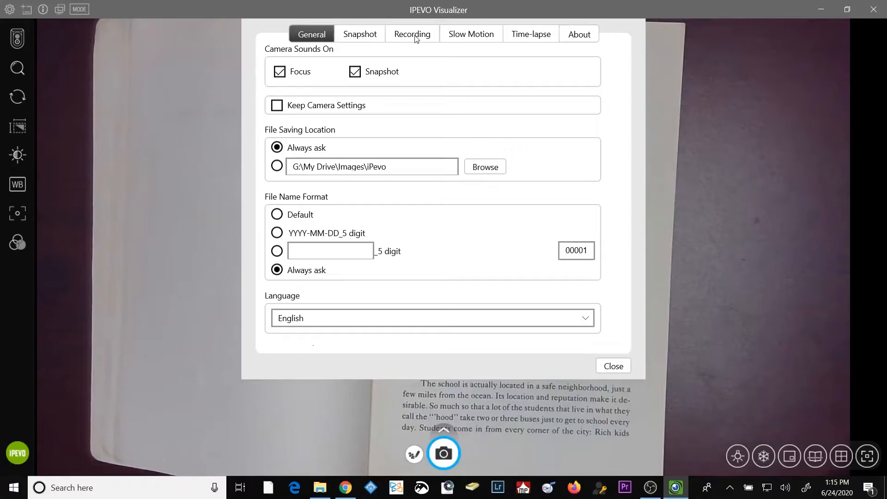
mouse_move(530, 34)
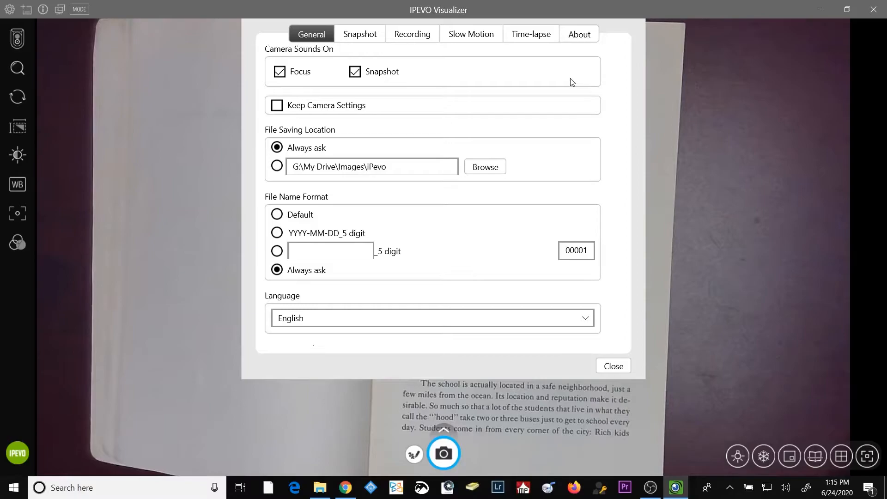
mouse_move(460, 78)
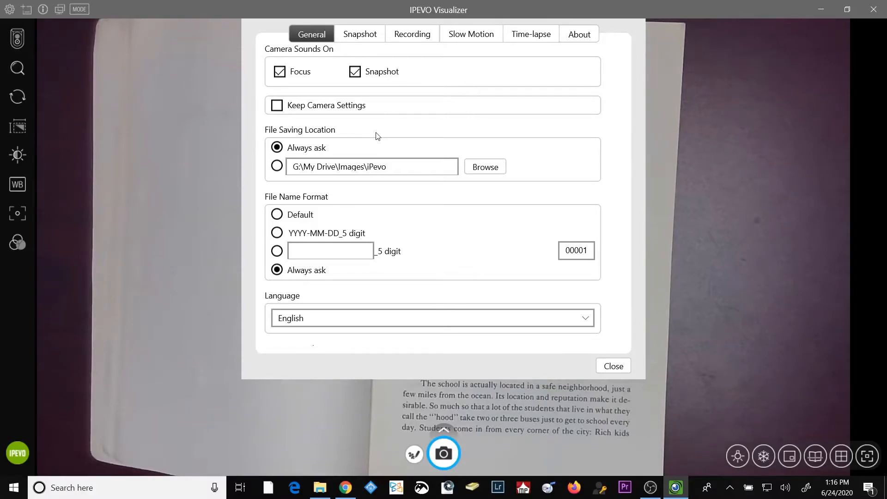
mouse_move(377, 136)
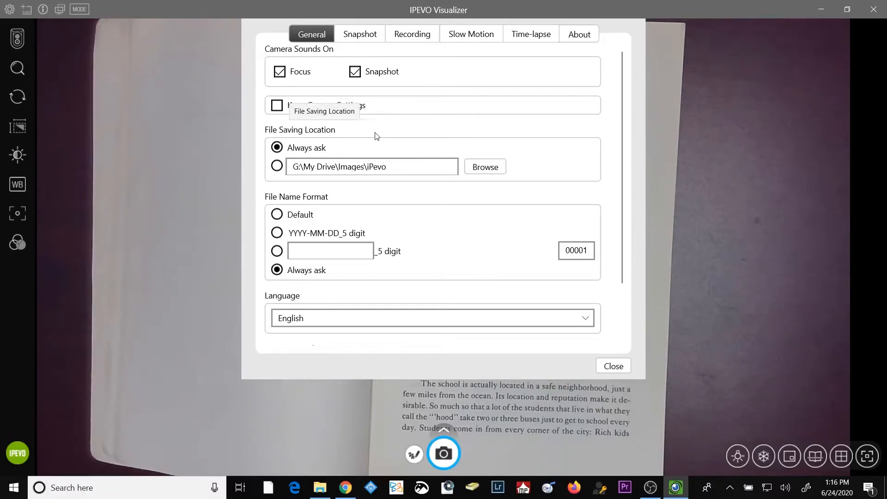
mouse_move(324, 156)
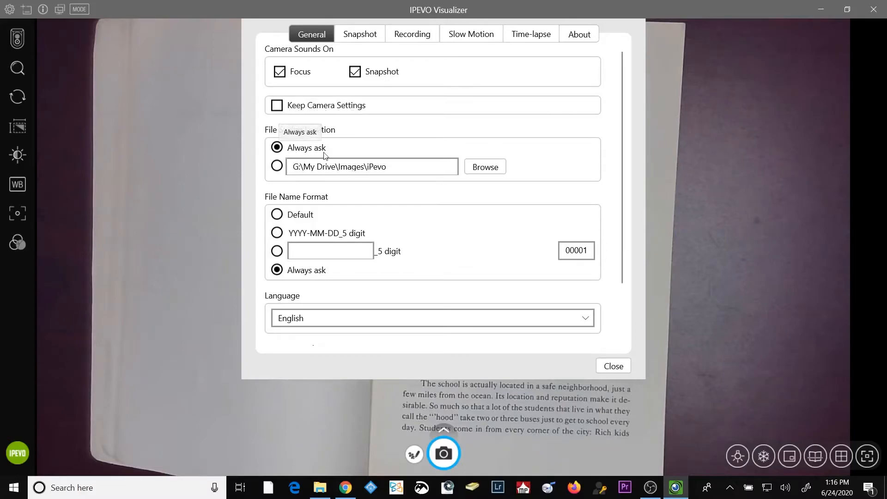
mouse_move(279, 171)
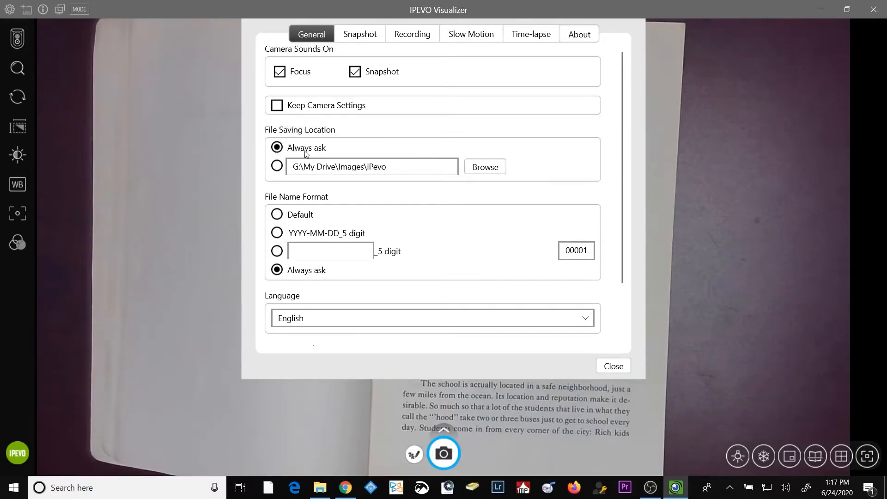
mouse_move(306, 148)
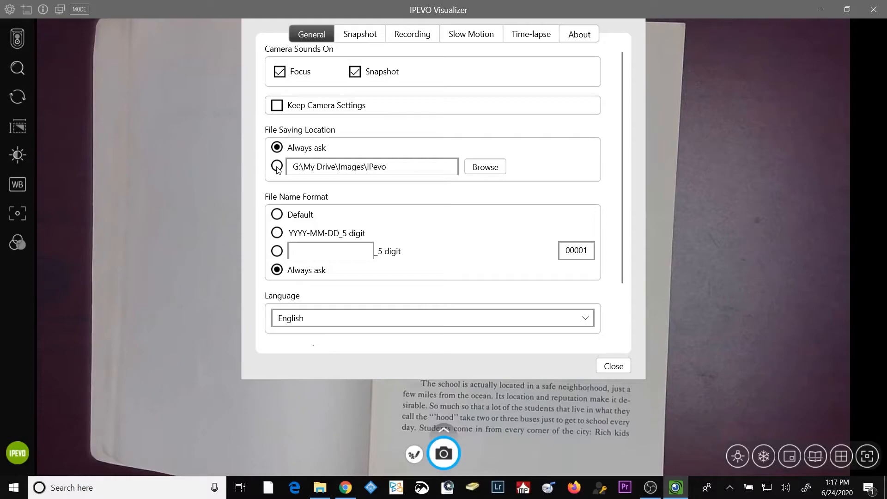
Set snapshots to save to the fixed G:\My Drive\Images\iPevo folder.
left_click(277, 167)
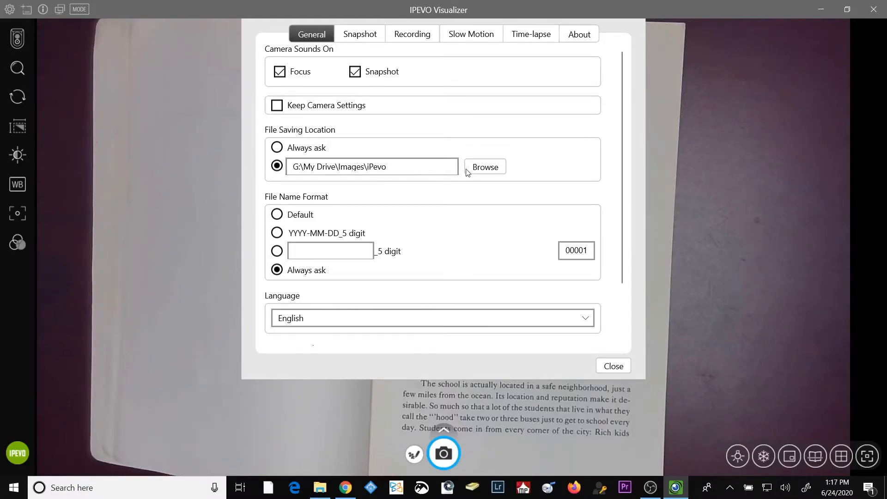
left_click(371, 167)
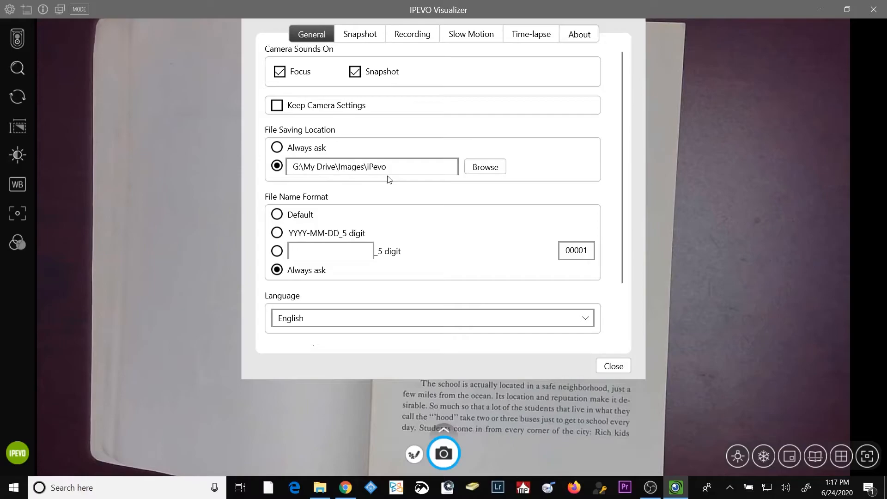
mouse_move(246, 206)
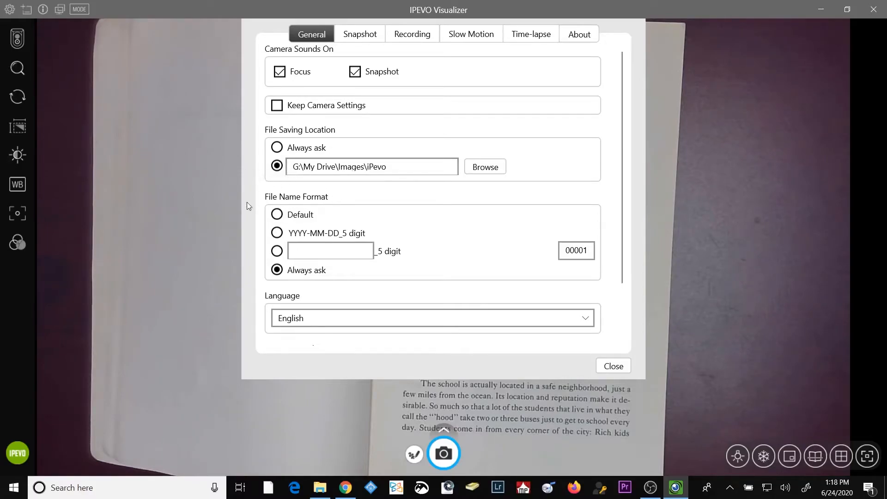
mouse_move(400, 215)
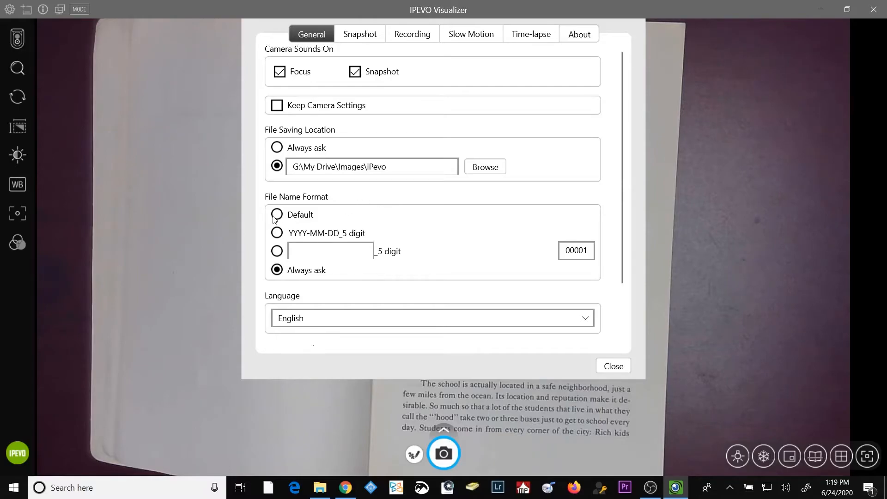
mouse_move(277, 214)
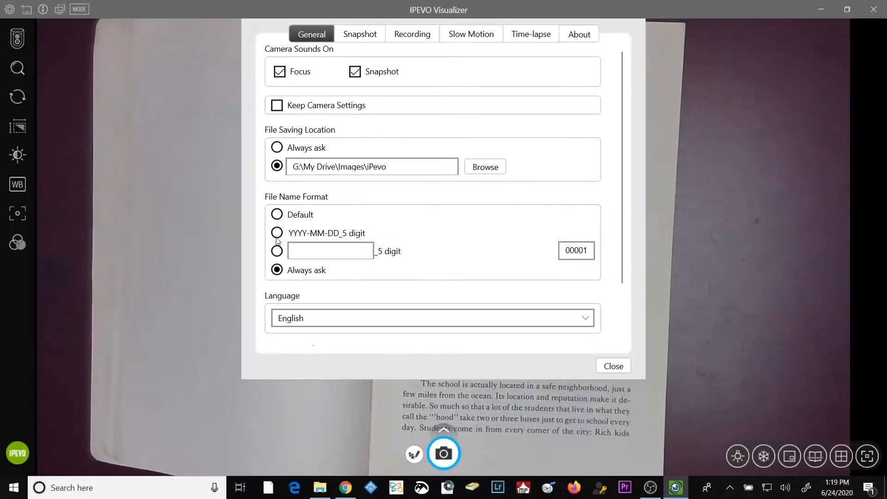
mouse_move(277, 232)
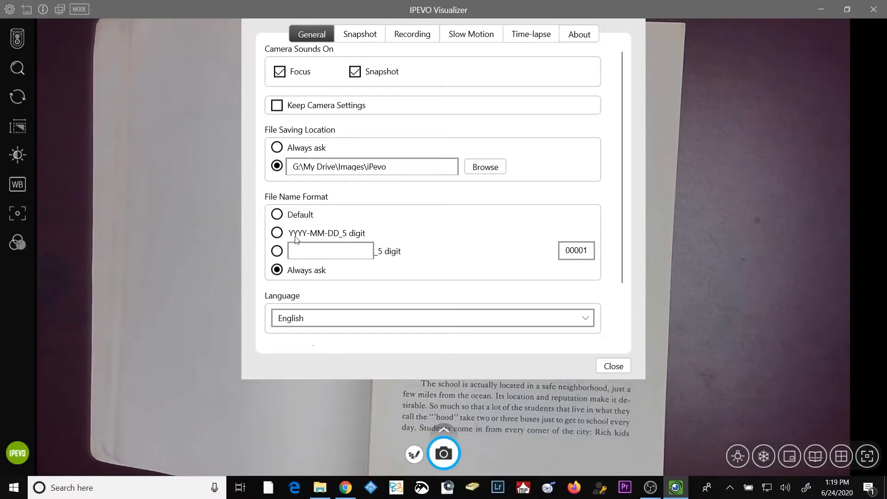
mouse_move(359, 239)
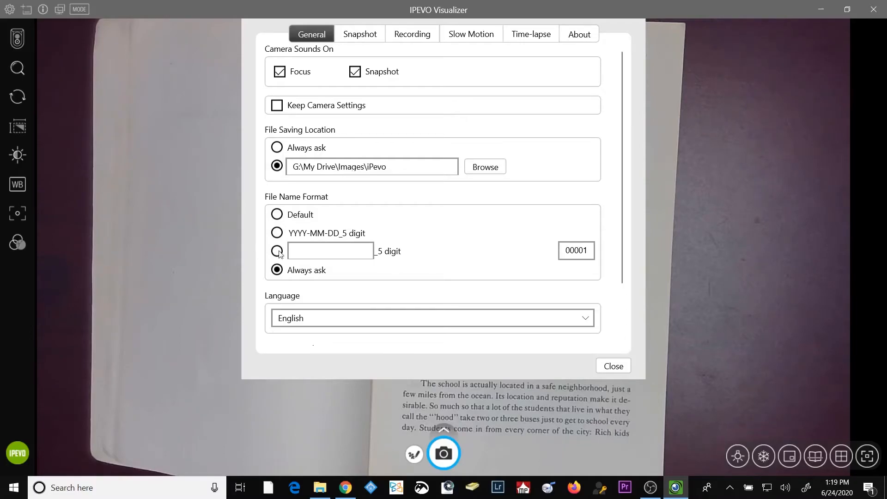
mouse_move(276, 251)
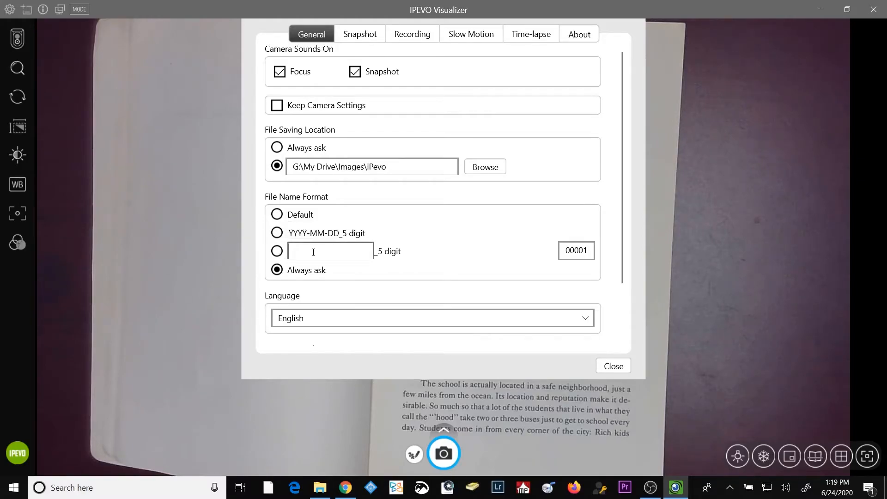
mouse_move(356, 286)
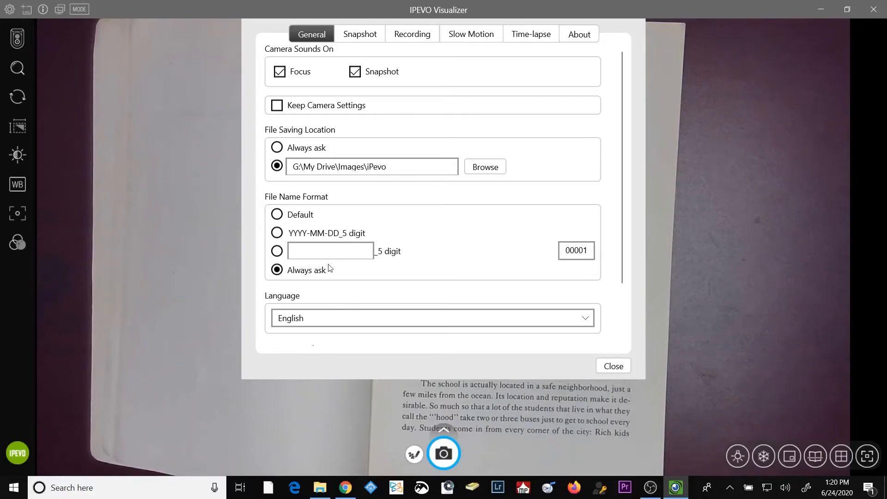
mouse_move(477, 251)
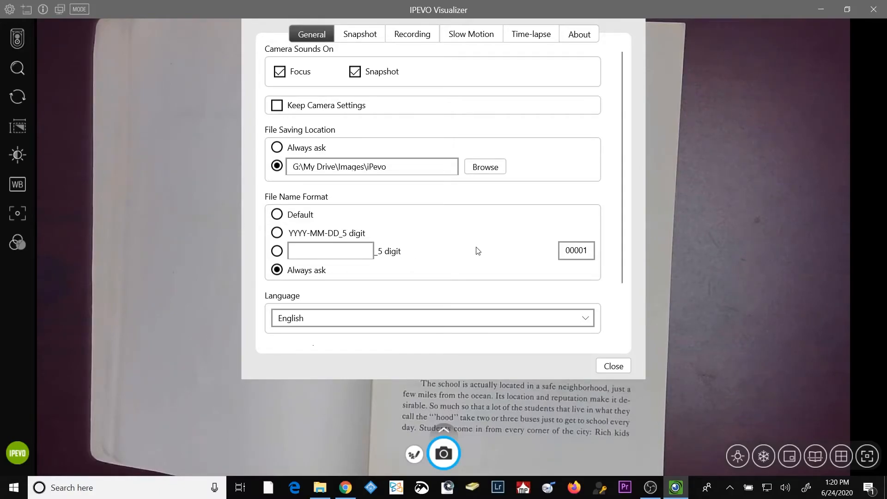
scroll("down", 3)
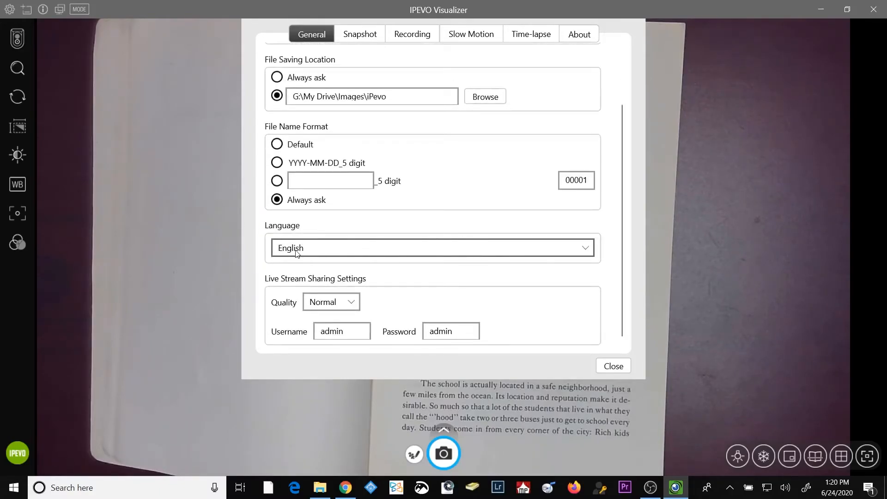
mouse_move(397, 283)
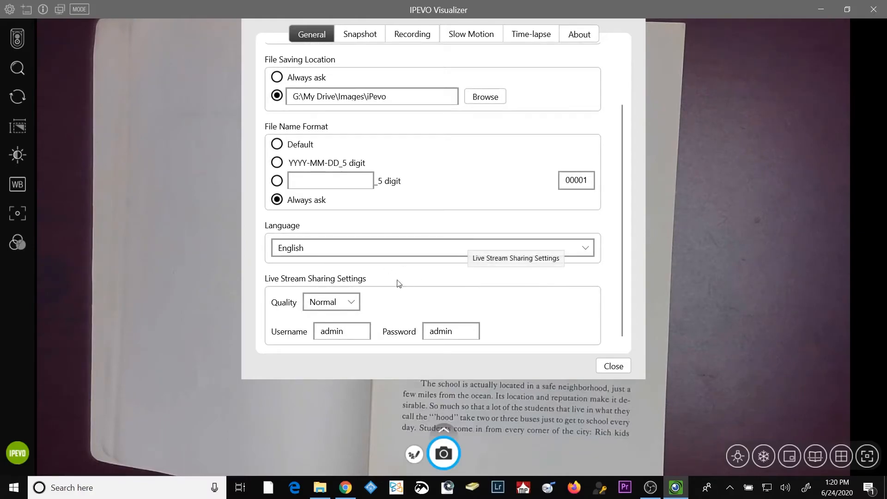
mouse_move(262, 288)
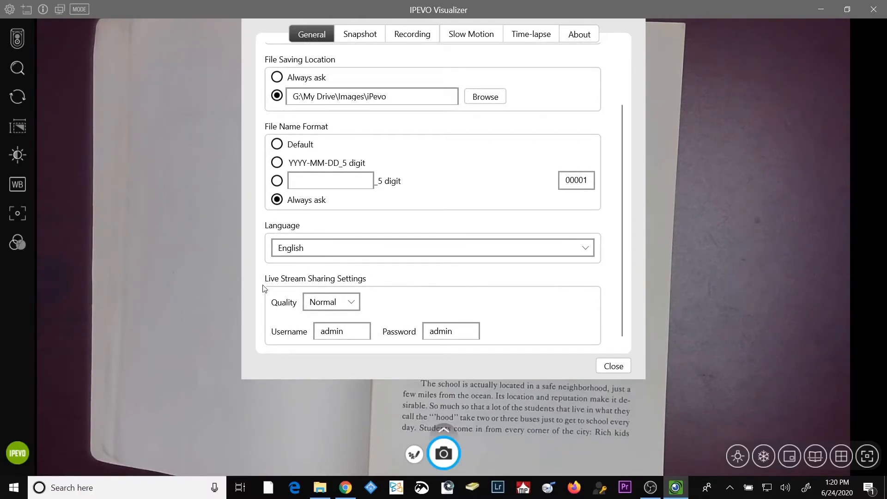
mouse_move(612, 299)
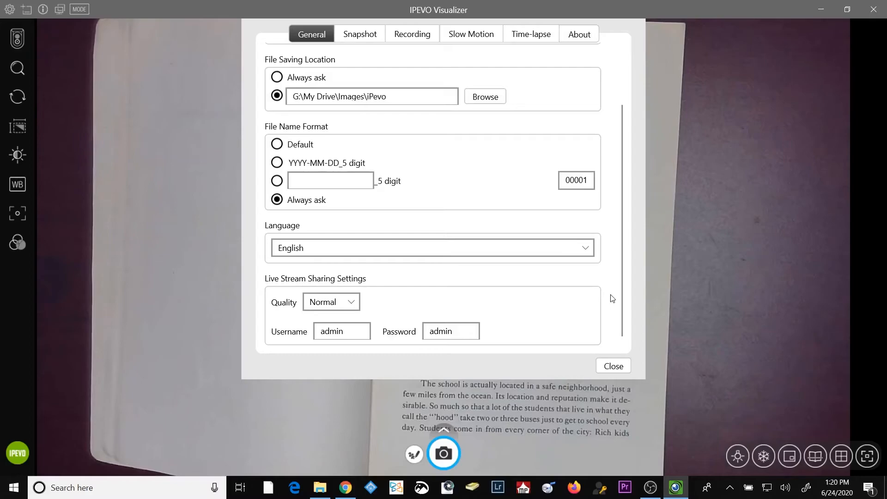
scroll("up", 3)
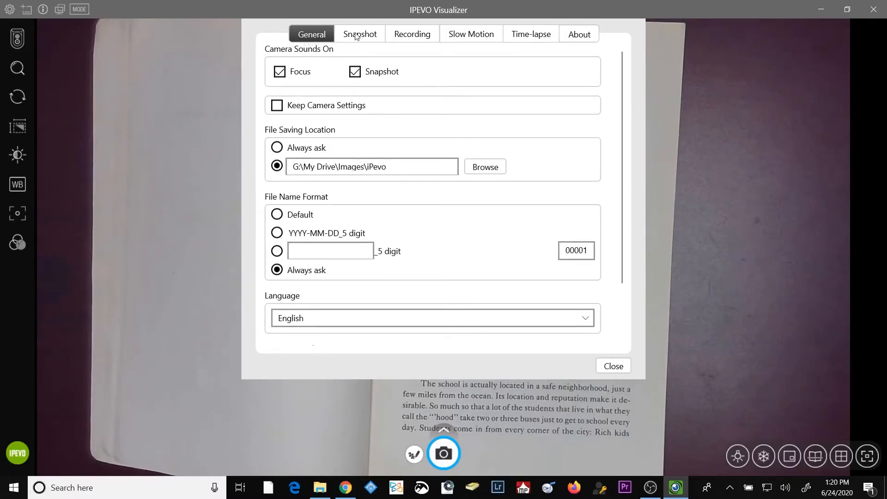
Review the Snapshot tab's timer options, then move to the Recording tab.
left_click(360, 34)
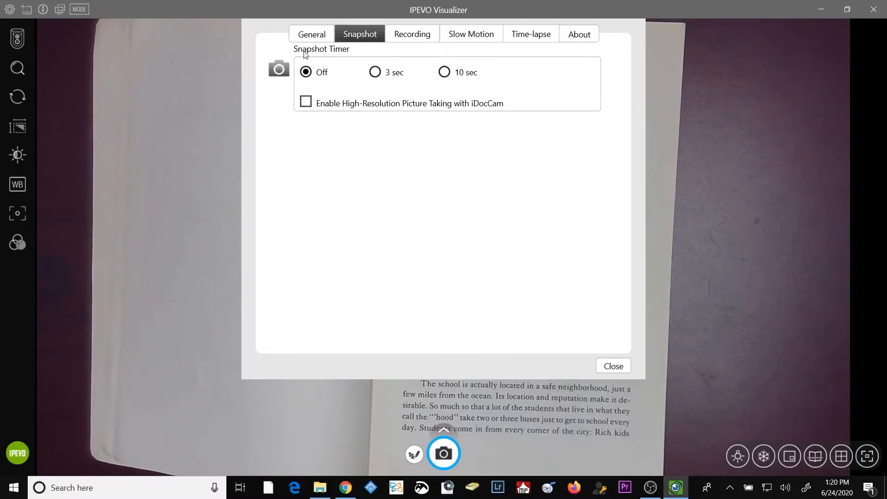
mouse_move(322, 73)
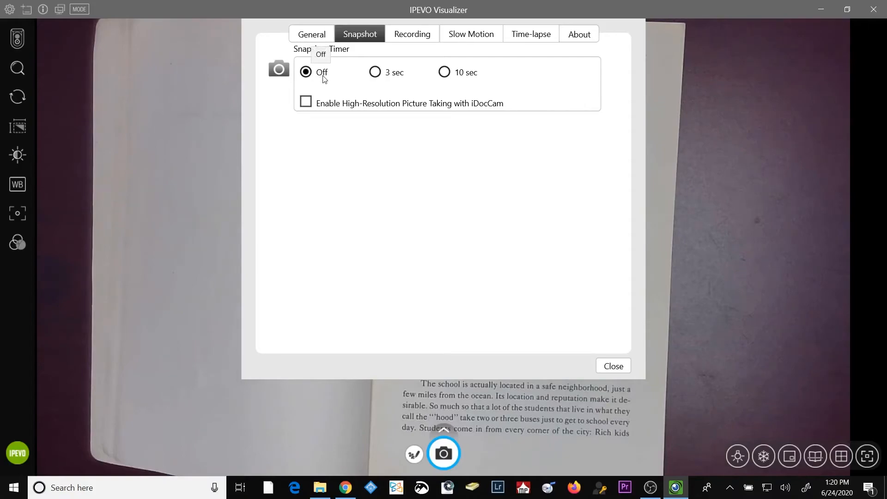
mouse_move(404, 124)
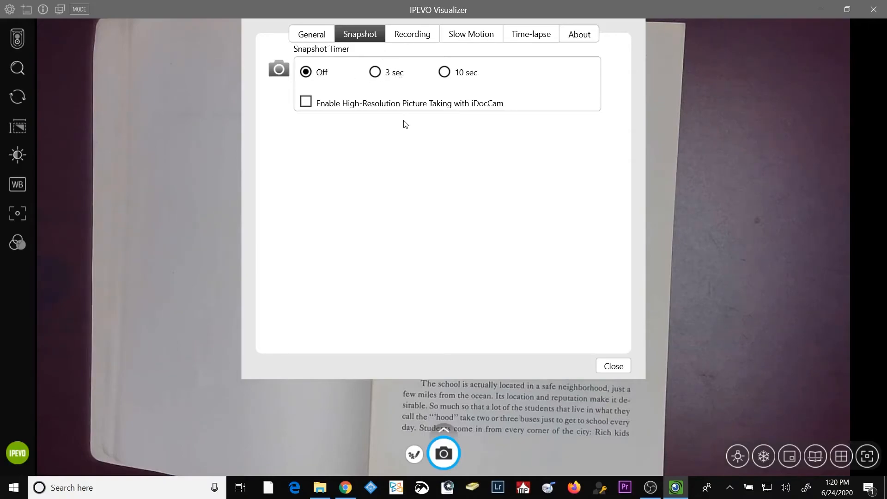
mouse_move(453, 148)
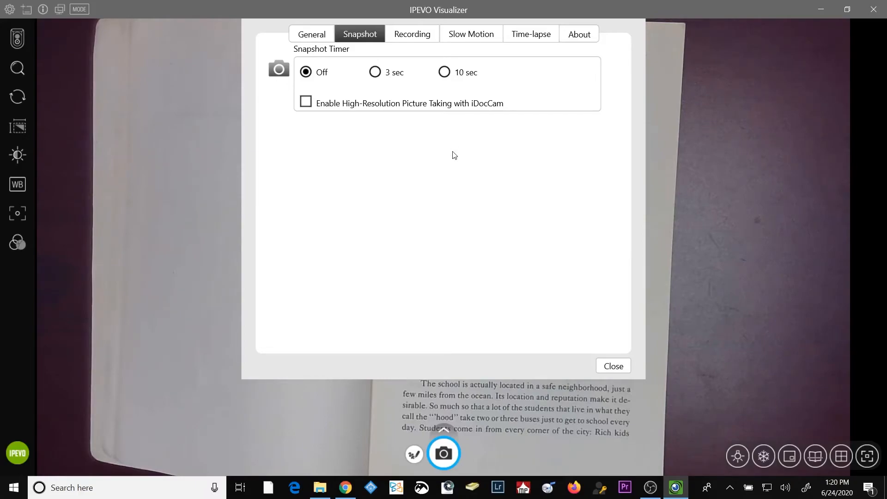
mouse_move(372, 143)
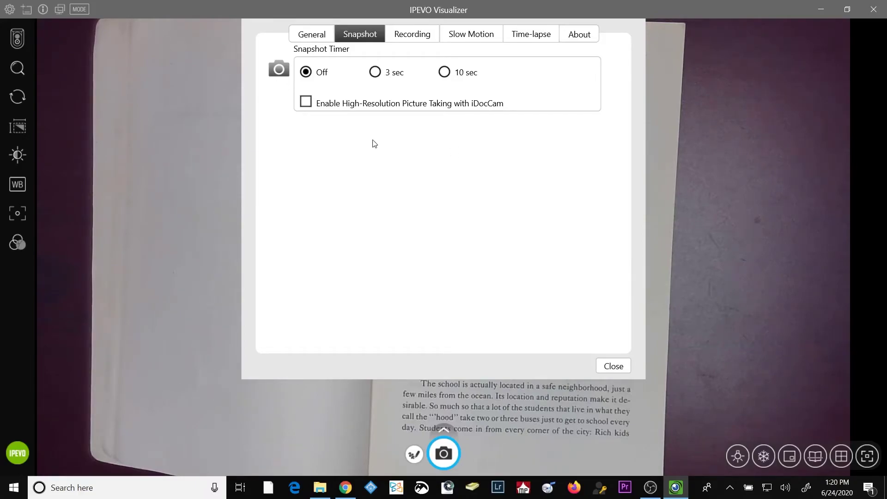
mouse_move(341, 119)
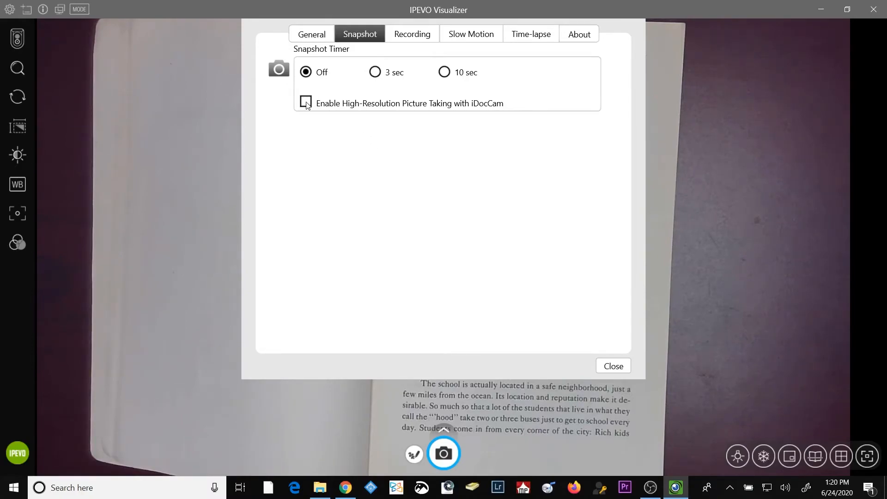
left_click(412, 33)
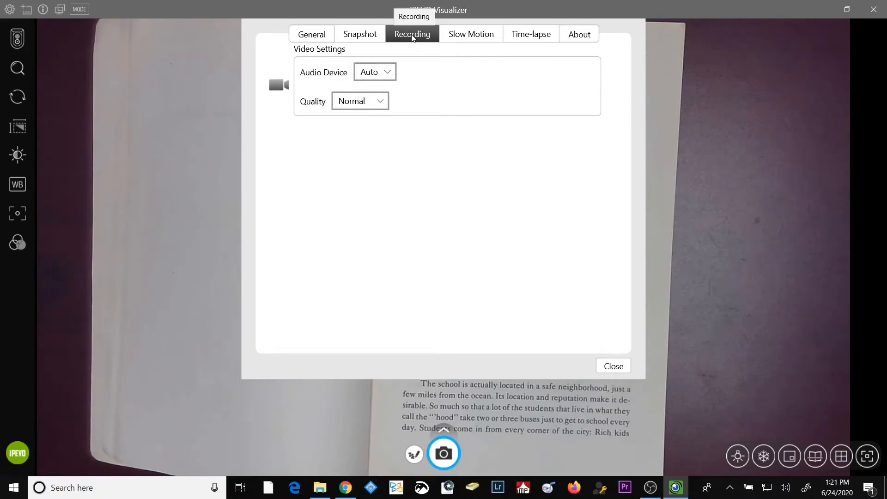
mouse_move(424, 91)
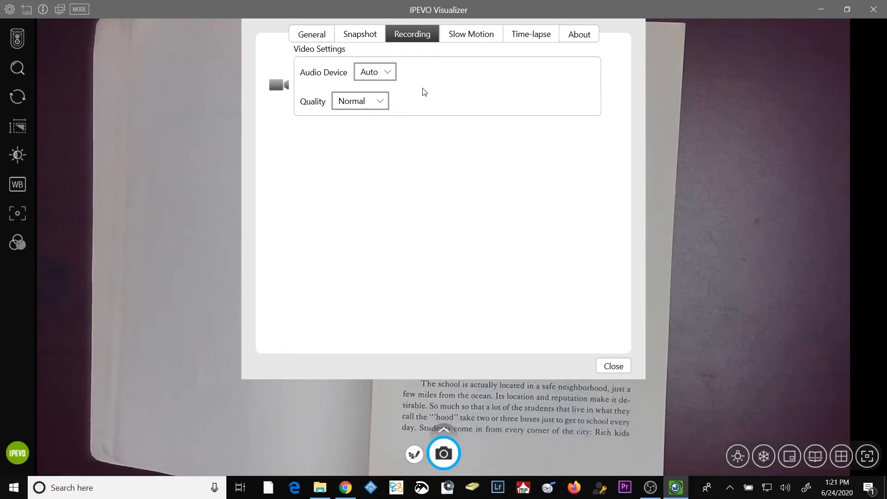
Check Slow Motion quality choices with rate 1/2 X, then view Time-lapse settings.
left_click(470, 33)
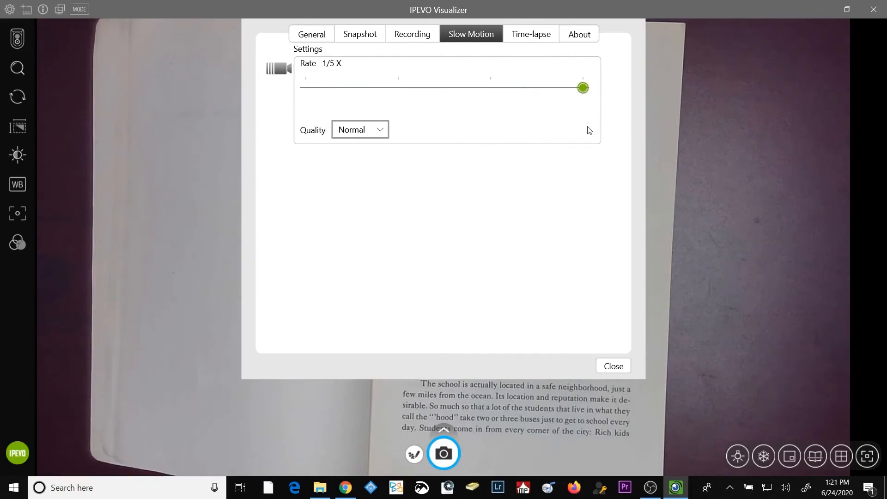
left_click(360, 129)
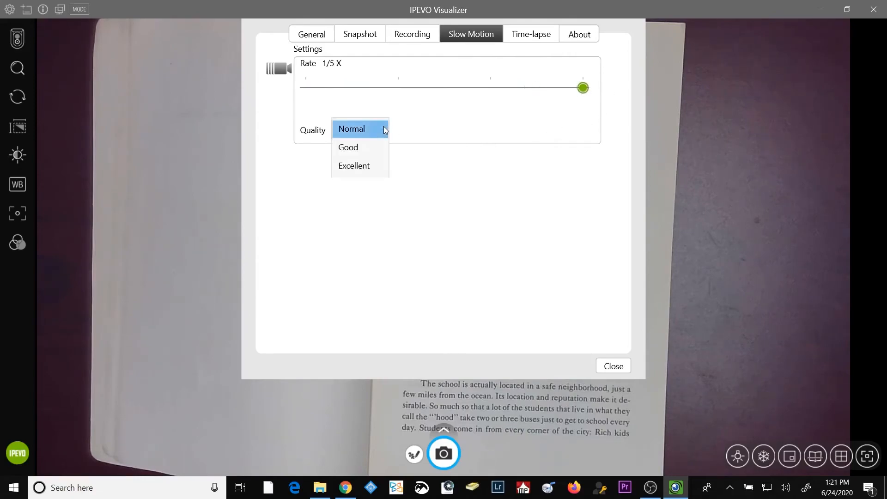
mouse_move(589, 97)
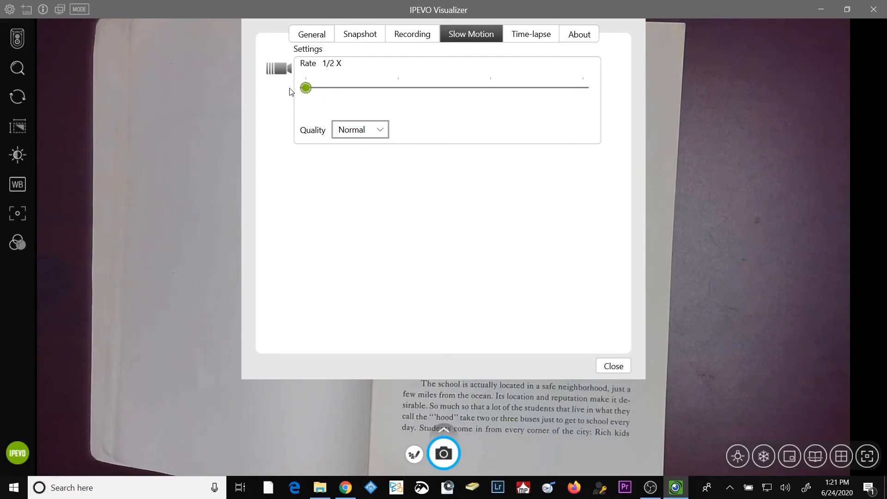
left_click(530, 33)
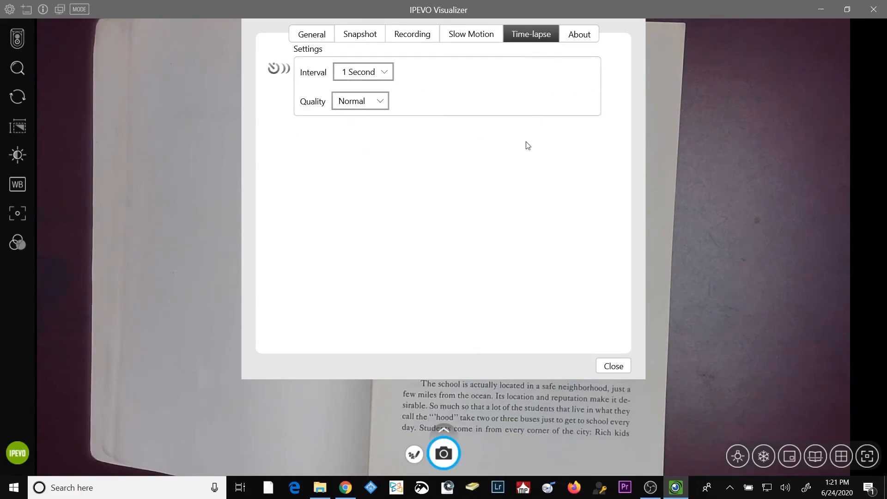
mouse_move(310, 52)
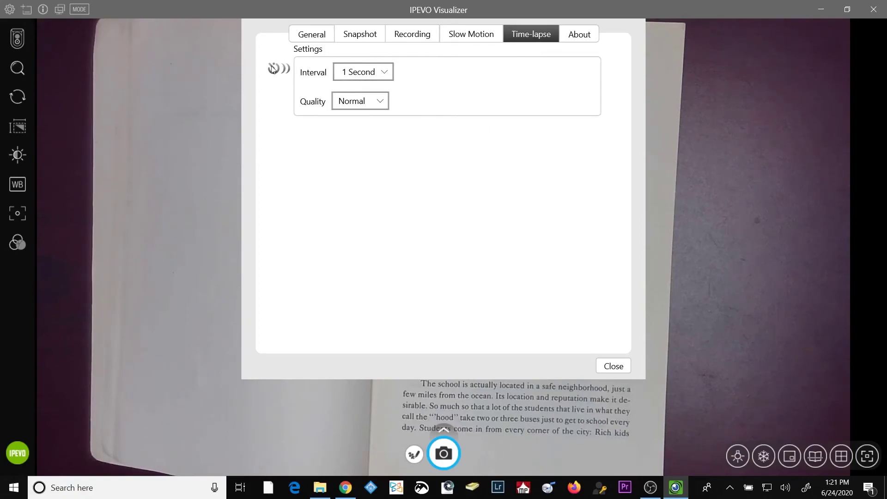
left_click(363, 71)
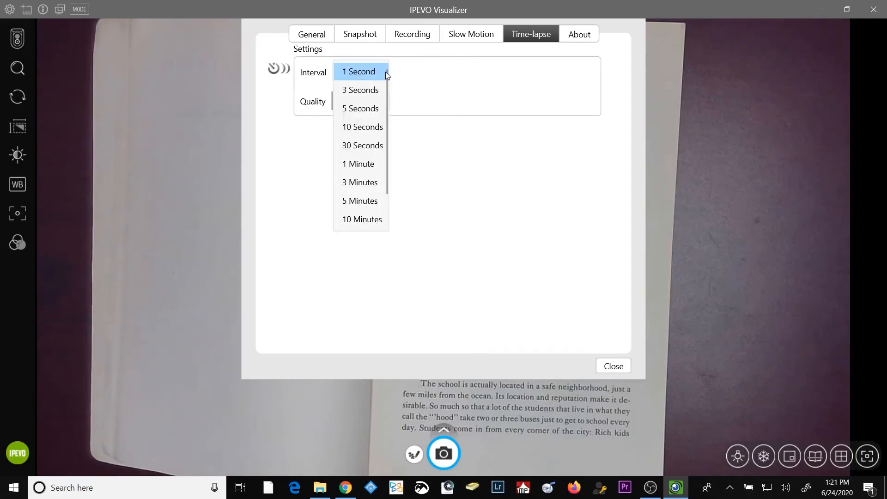
scroll("down", 3)
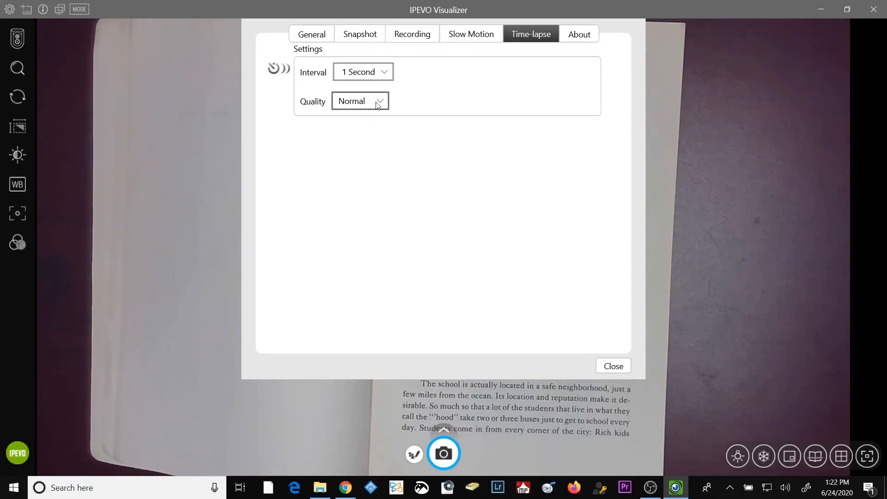
left_click(360, 101)
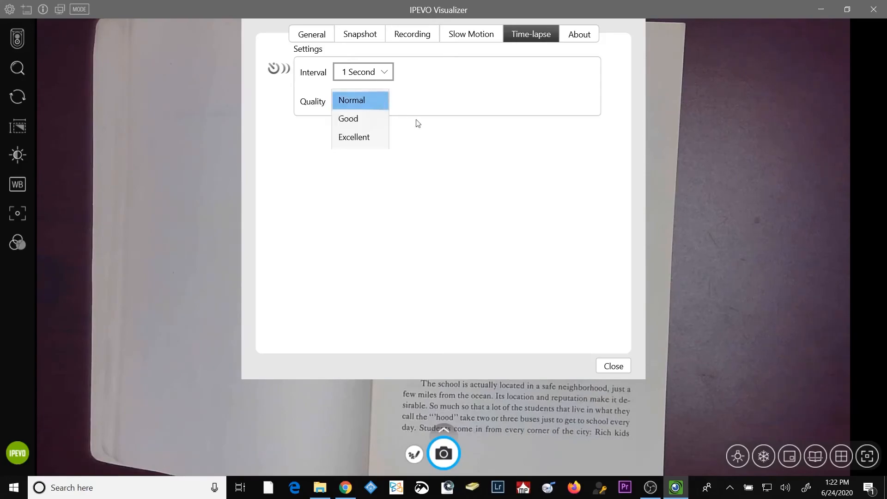
left_click(578, 34)
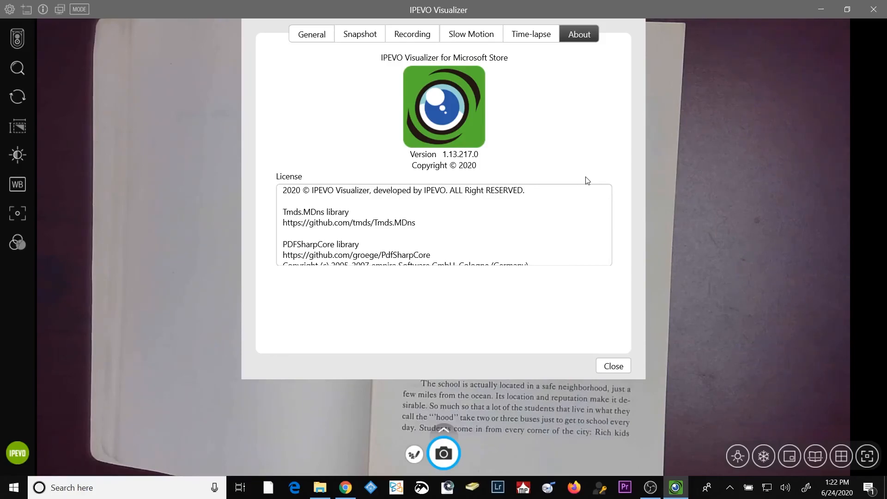
mouse_move(555, 148)
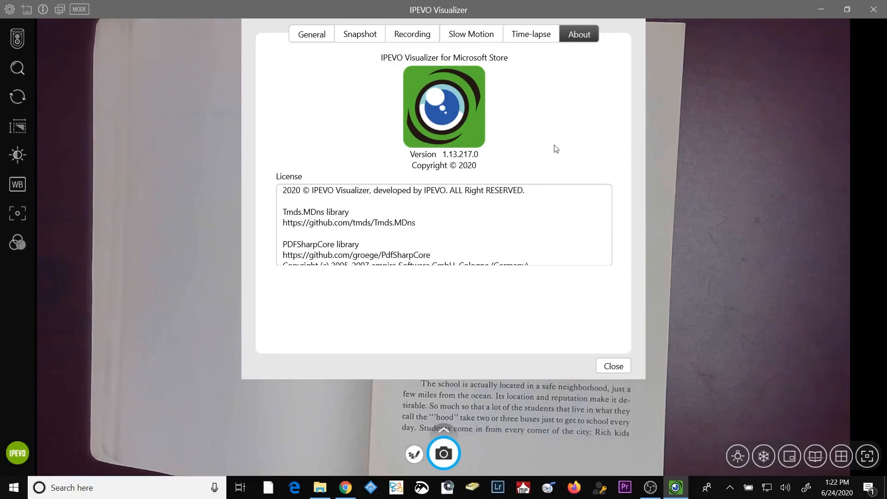
Return to the General tab and close the settings dialog.
left_click(311, 34)
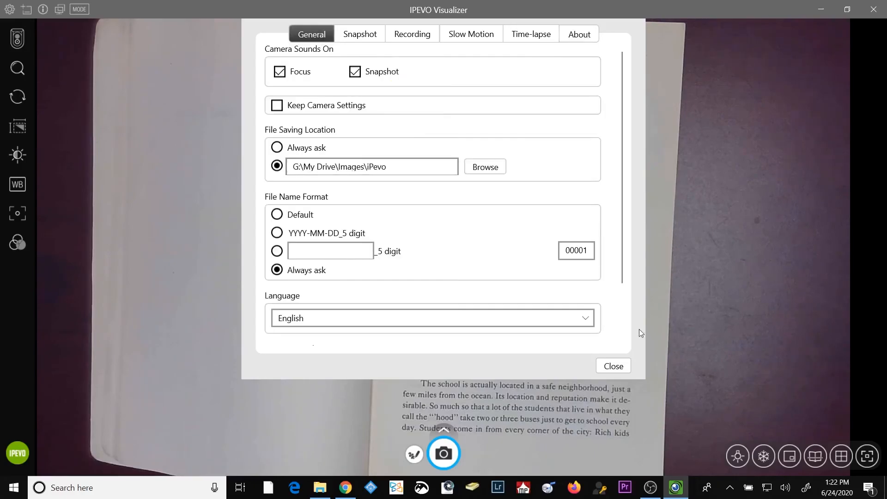
left_click(612, 365)
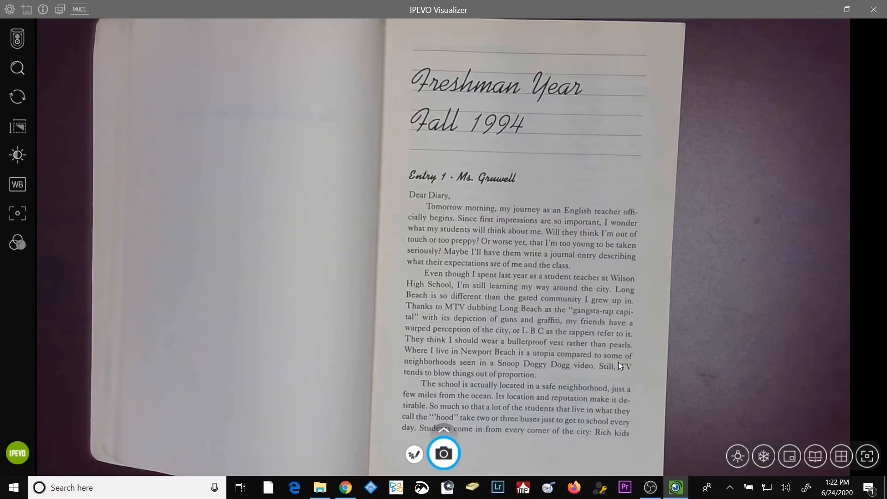